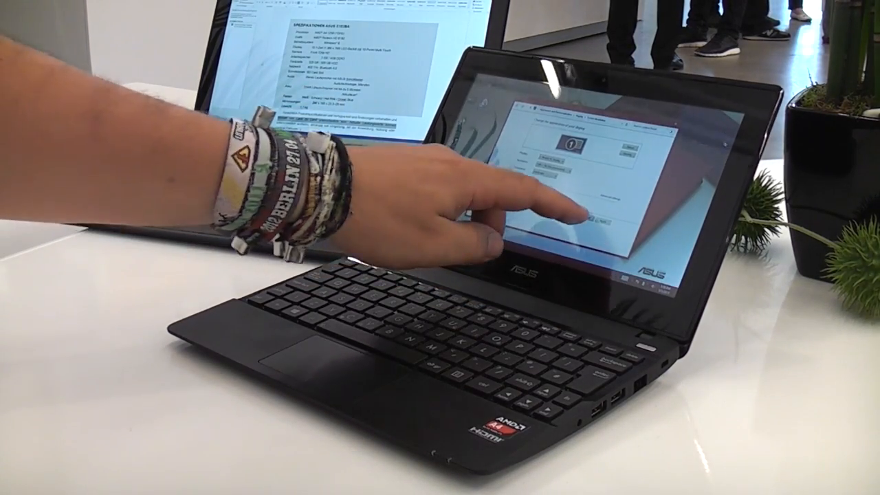
# Close the Screen Resolution window and return to the desktop wallpaper
pyautogui.click(584, 206)
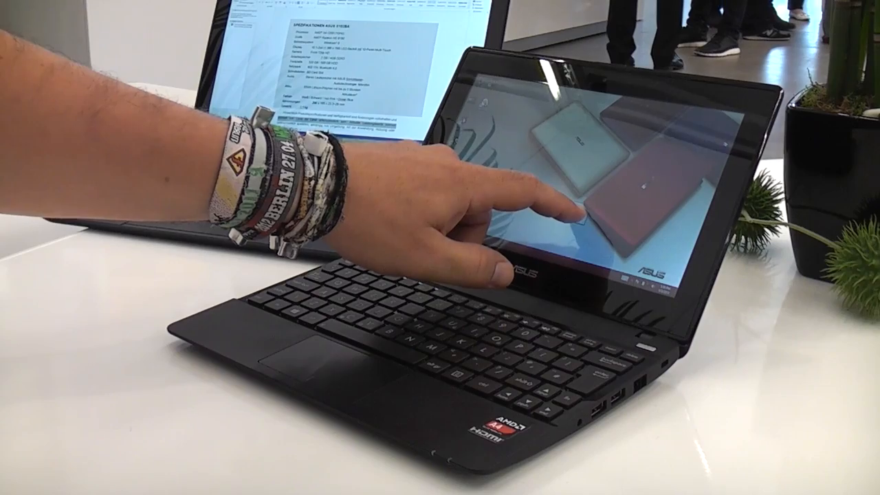